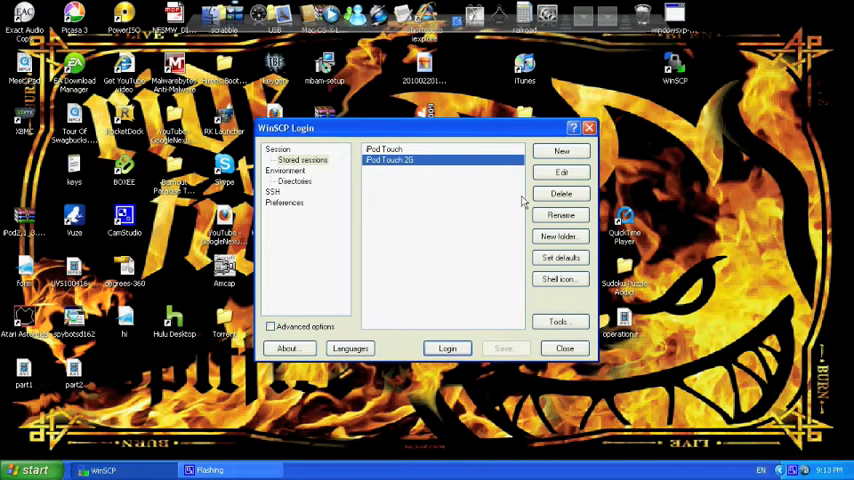
mouse_move(480, 248)
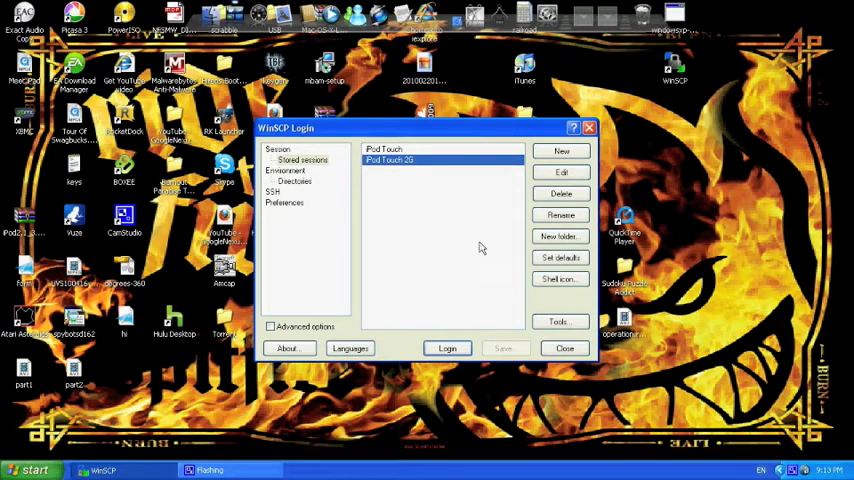
Step: Connect to the saved iPod Touch 2G session and enter the root password
click(448, 348)
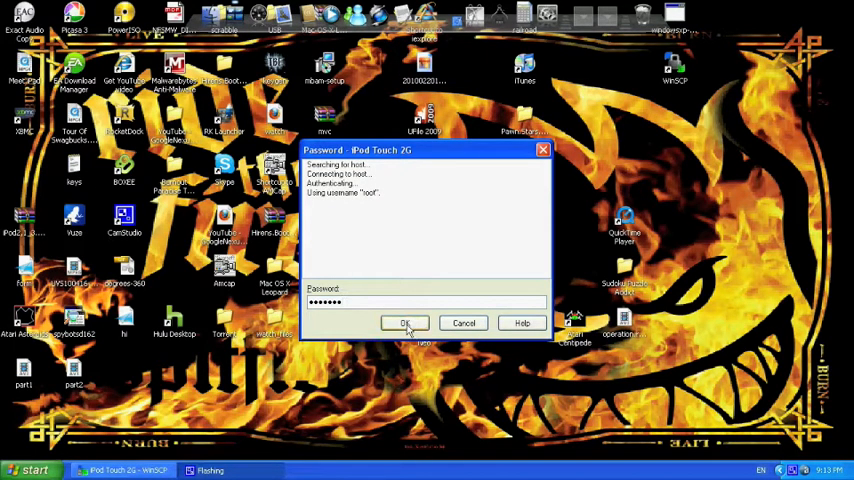
Step: Submit the password and browse the device's root file system in the remote pane
click(404, 322)
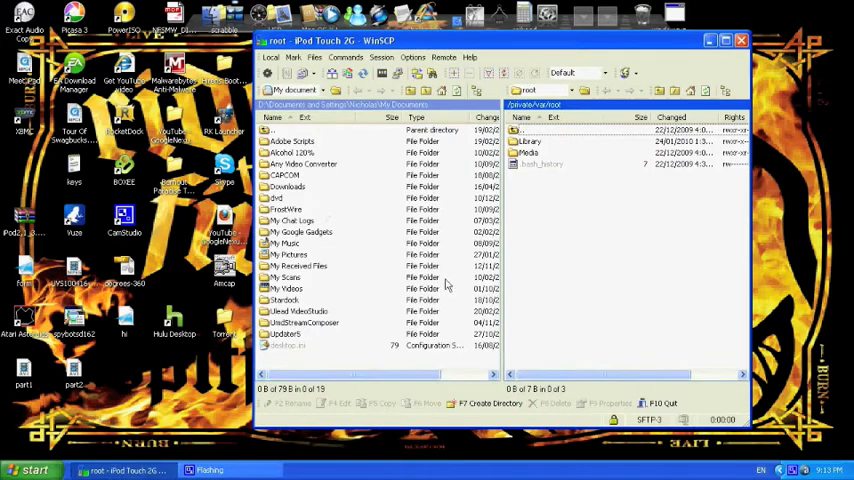
mouse_move(540, 144)
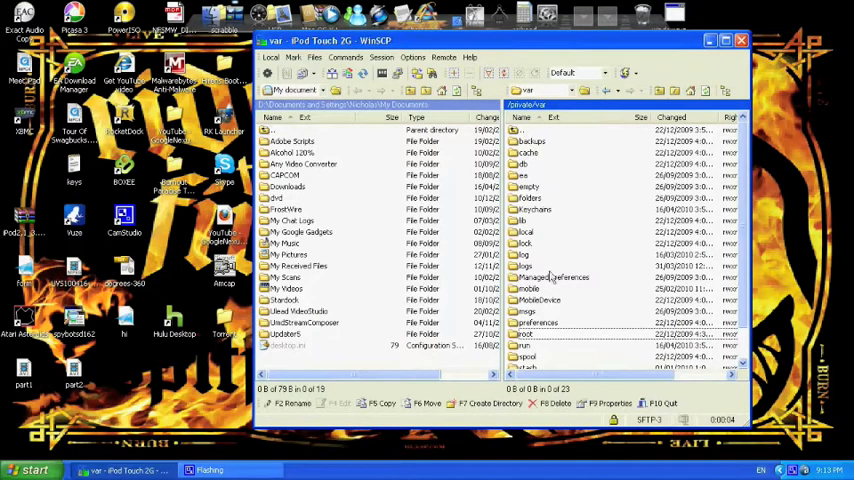
scroll(down, 3)
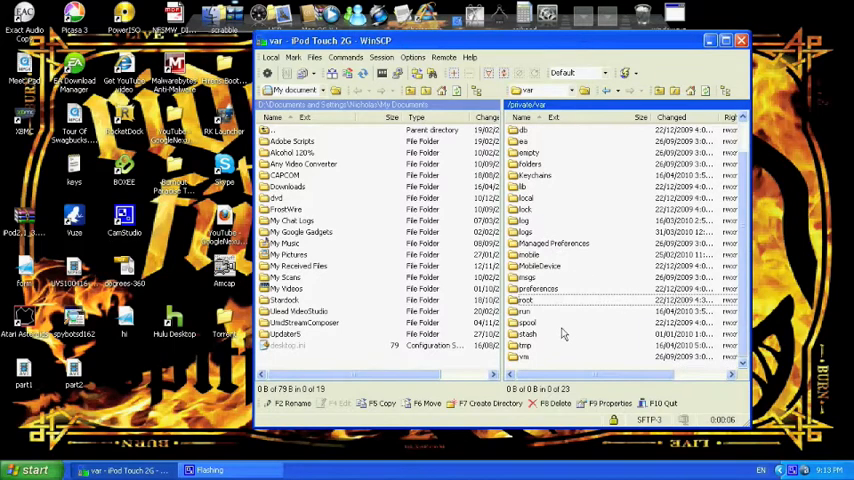